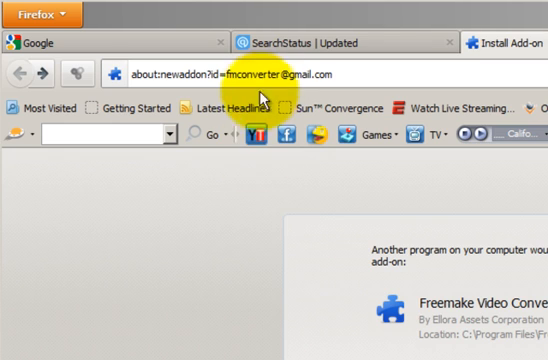
mouse_move(280, 176)
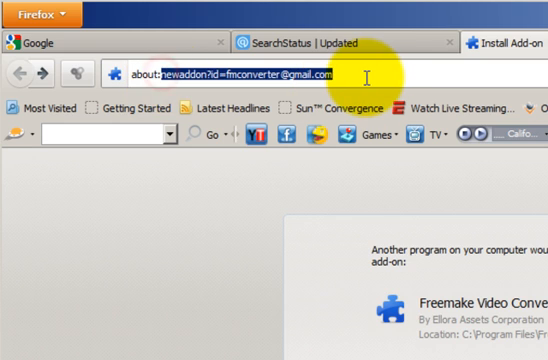
Step: Enter about:config in the address bar to reach the advanced preferences list
text(about:con)
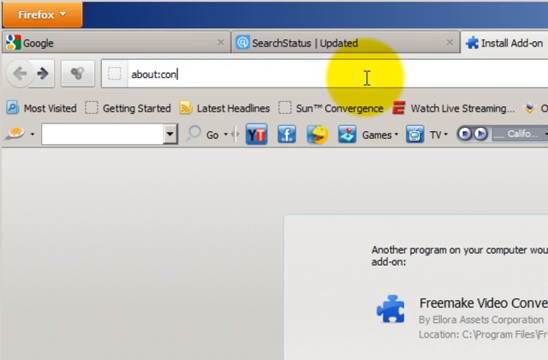
text(fig)
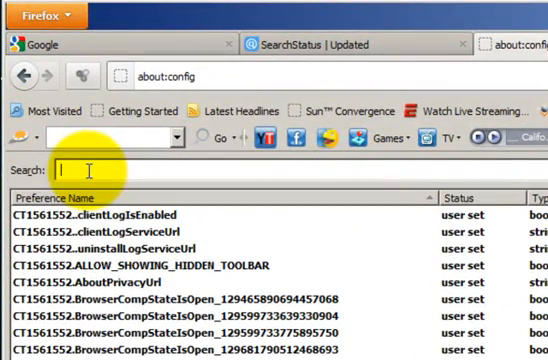
Step: Filter the preferences by search.conduit and bring up the reset option on a user-set entry
text(seacr)
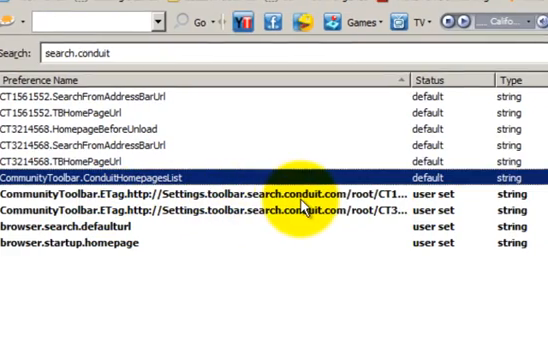
right_click(296, 190)
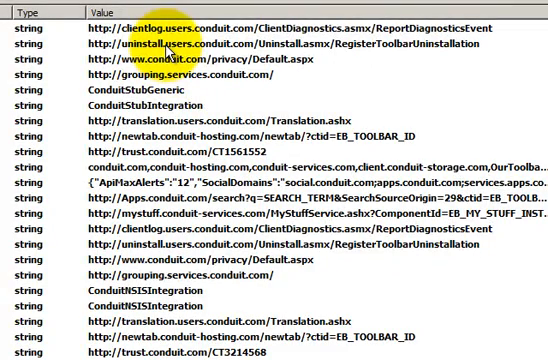
Step: Reset the remaining conduit preference so the search.conduit filter returns nothing
right_click(200, 44)
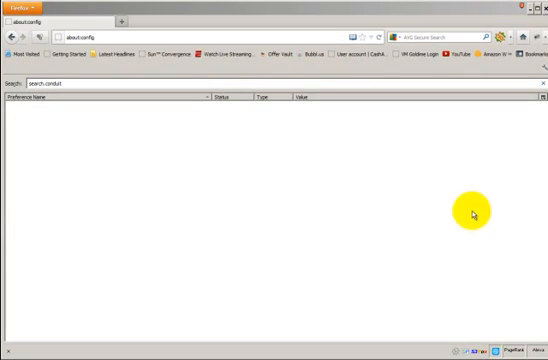
mouse_move(160, 208)
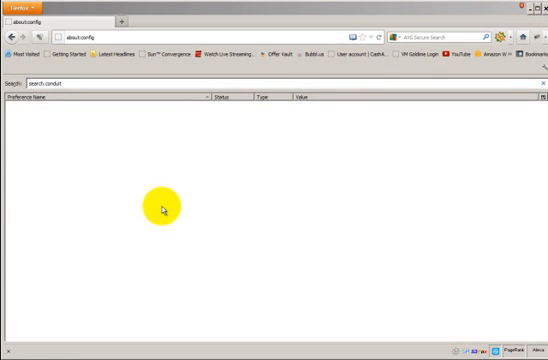
mouse_move(158, 204)
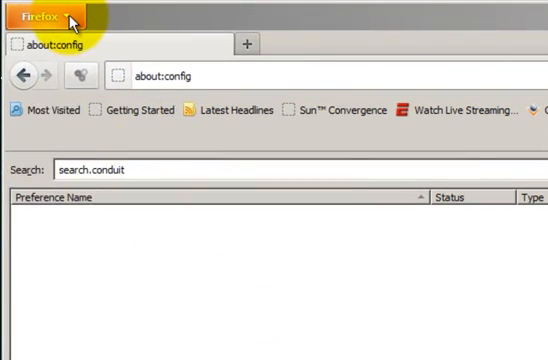
click(40, 16)
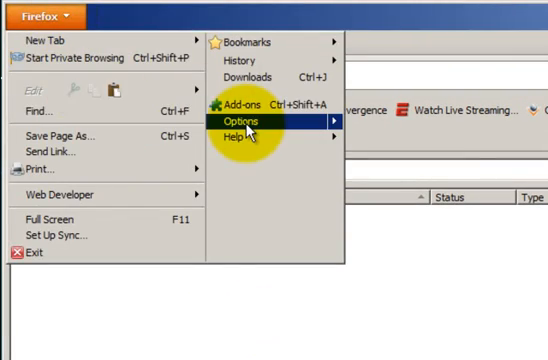
click(248, 120)
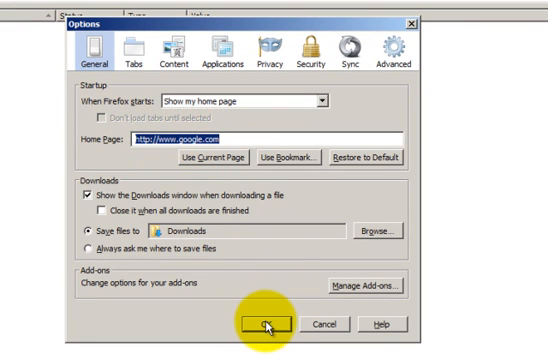
click(268, 292)
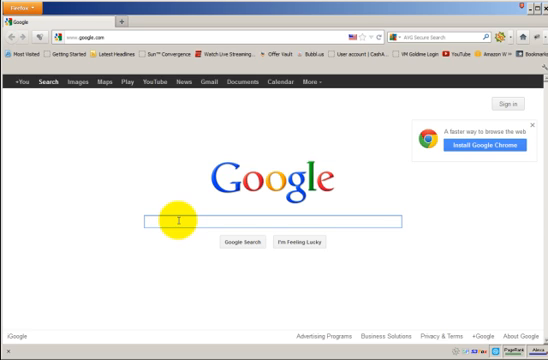
mouse_move(148, 188)
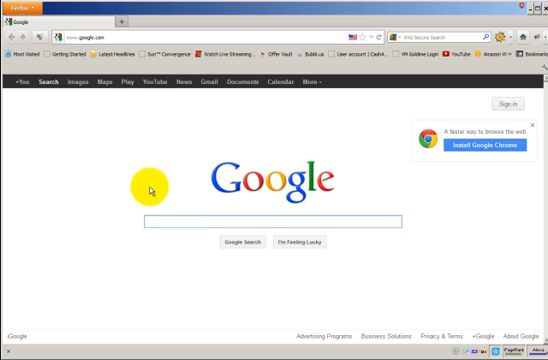